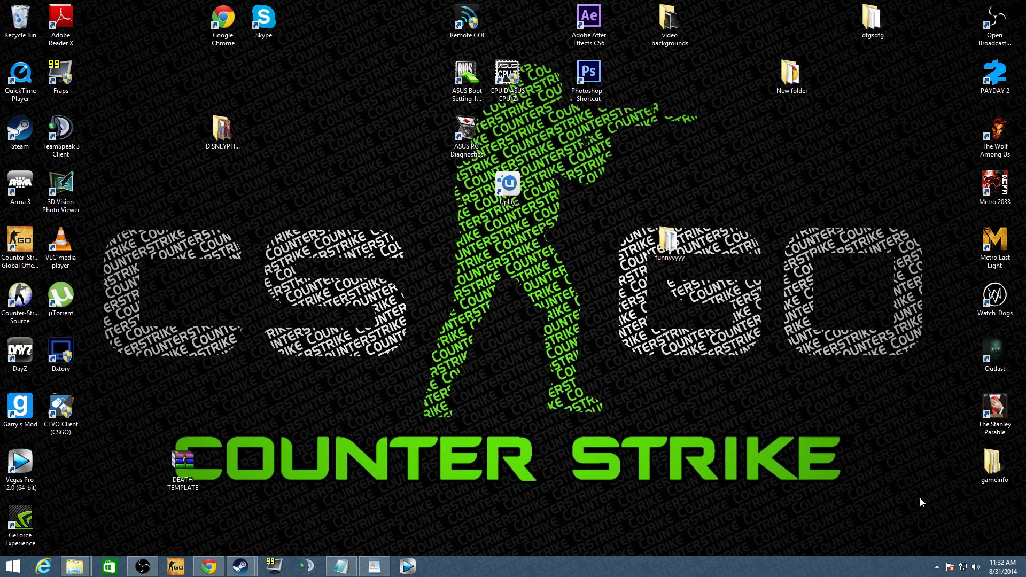
{"action": "mouse_move", "coordinate": [384, 441]}
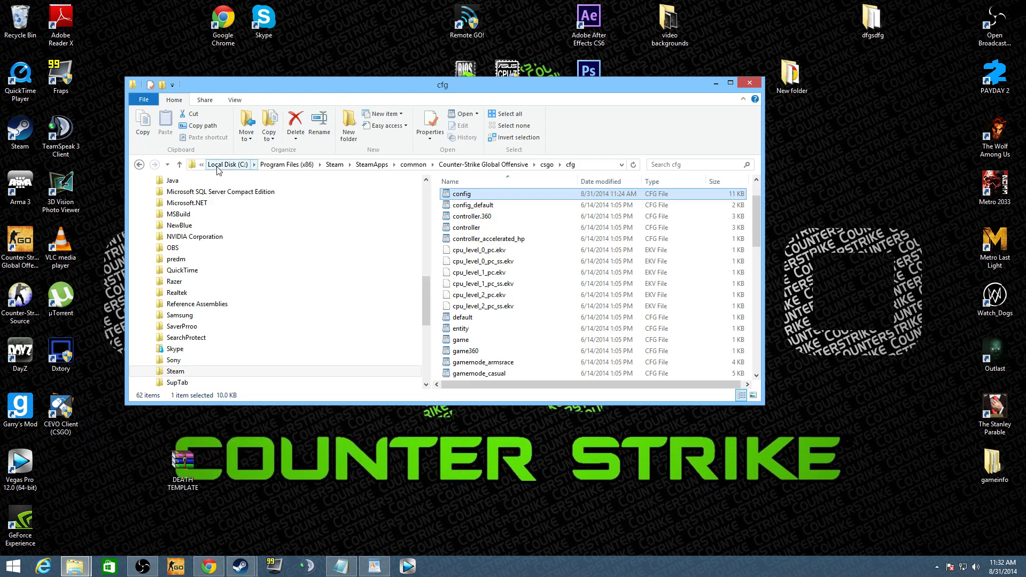
Step: Go to the local disk root and into Program Files (x86) > Steam > SteamApps > common
{"action": "left_click", "coordinate": [228, 164]}
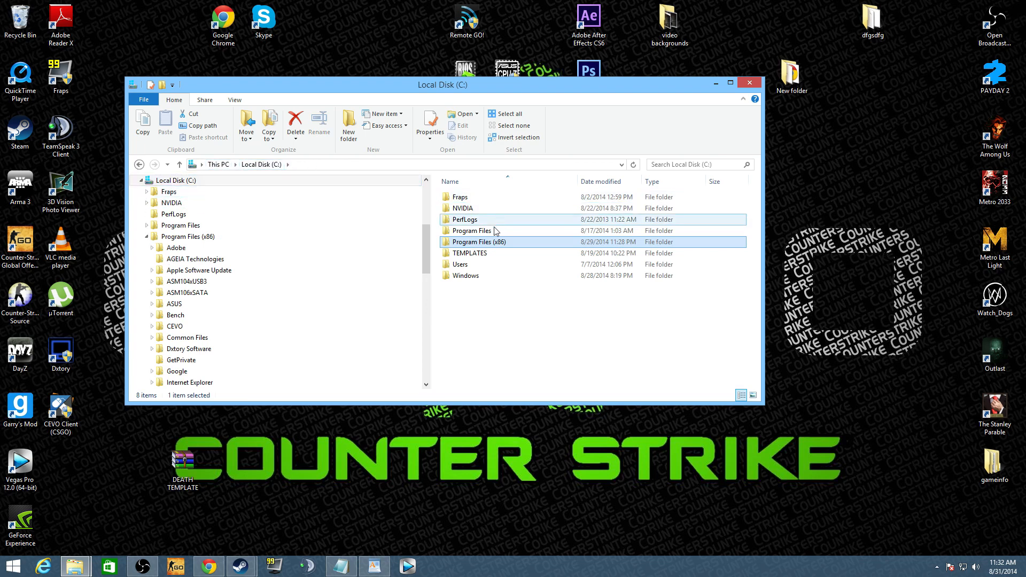
{"action": "mouse_move", "coordinate": [476, 247]}
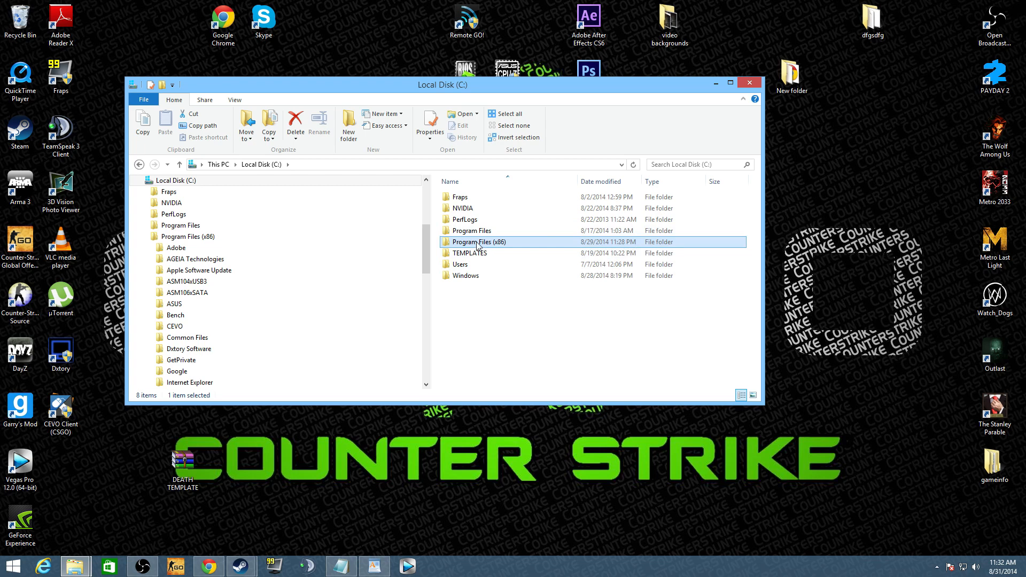
{"action": "double_click", "coordinate": [478, 241]}
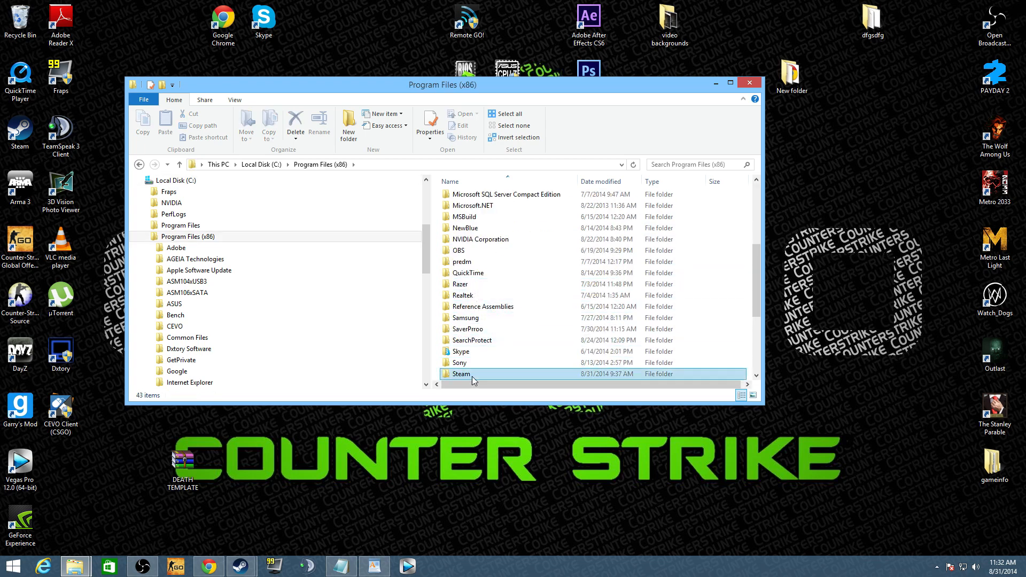
{"action": "double_click", "coordinate": [460, 374]}
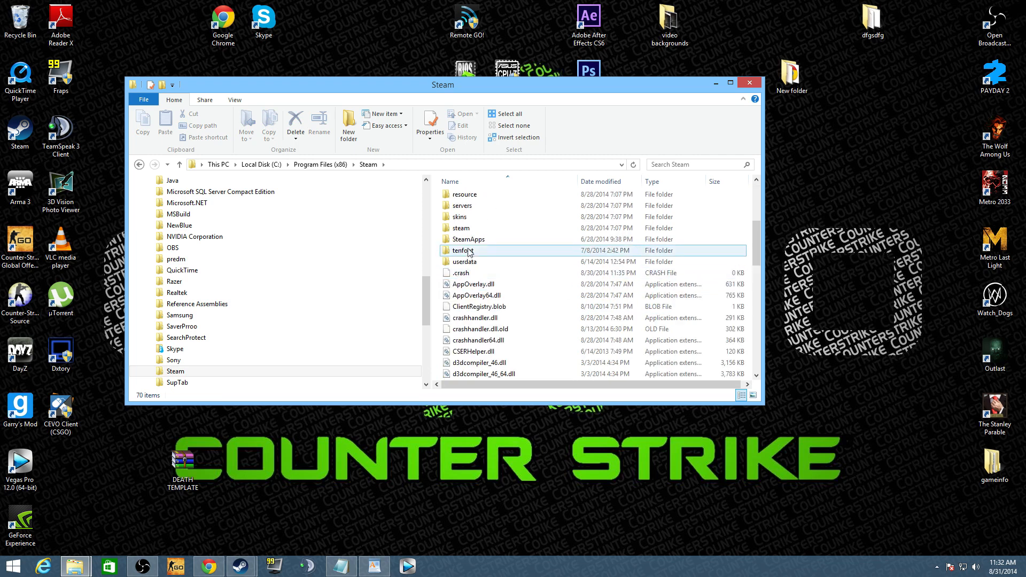
{"action": "double_click", "coordinate": [469, 238]}
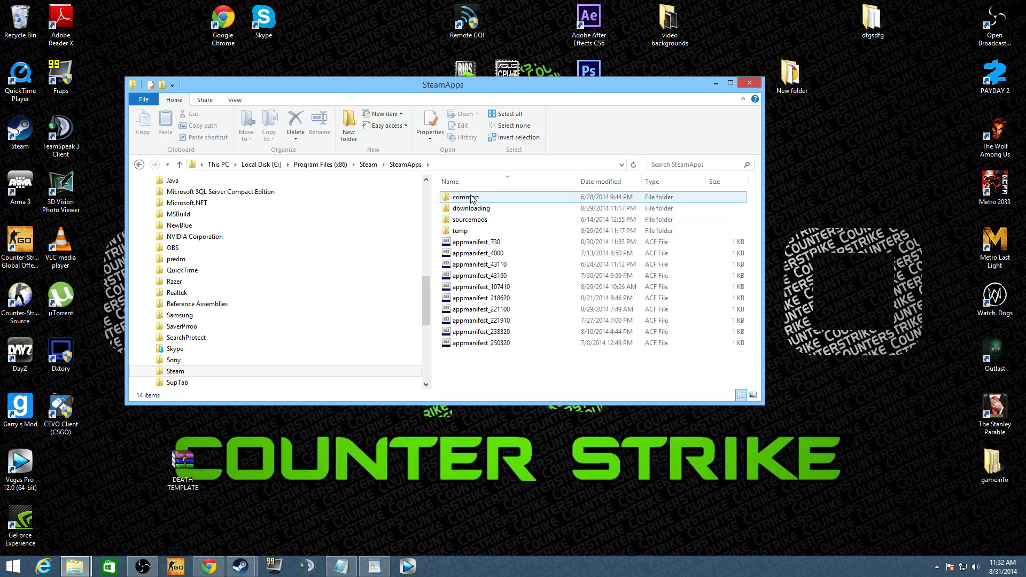
{"action": "double_click", "coordinate": [465, 197]}
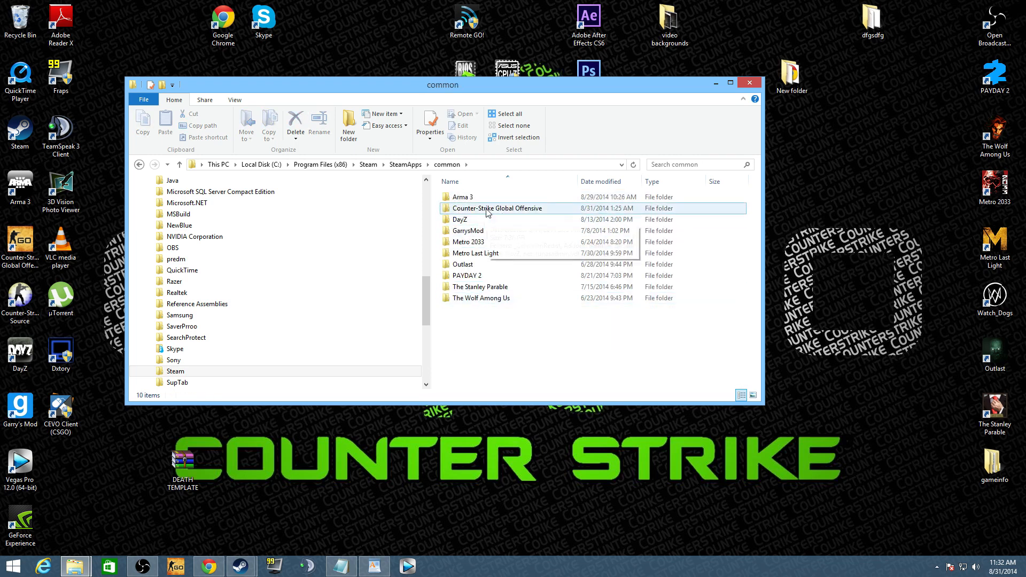
Step: Continue into Counter-Strike Global Offensive > csgo > cfg and select the config file
{"action": "double_click", "coordinate": [498, 207]}
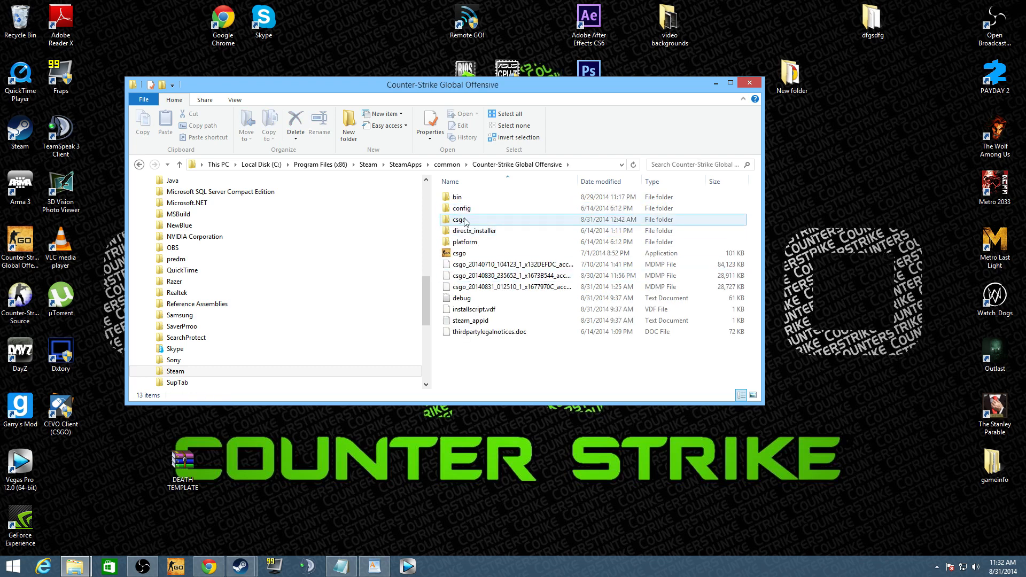
{"action": "double_click", "coordinate": [461, 219]}
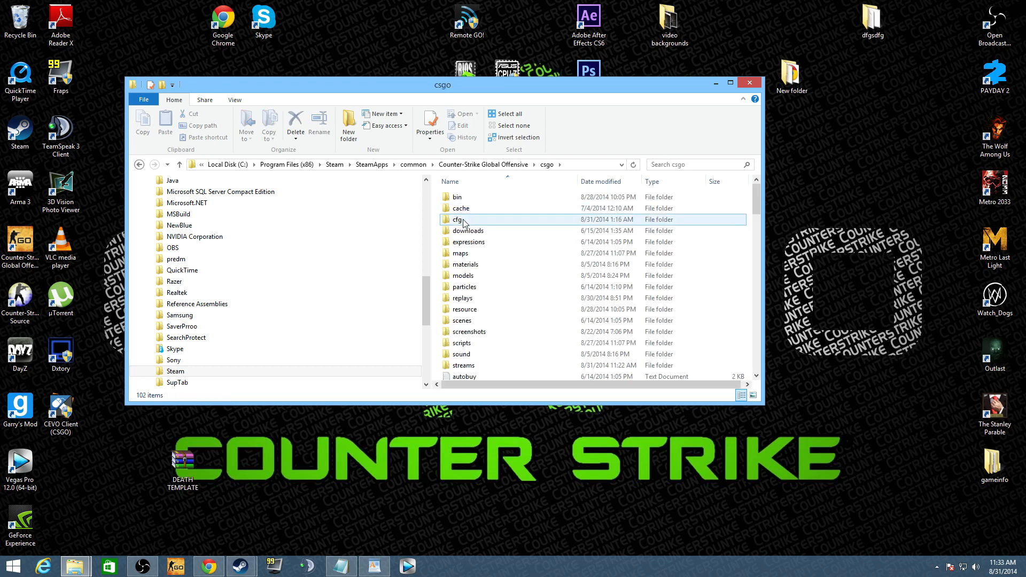
{"action": "double_click", "coordinate": [459, 219]}
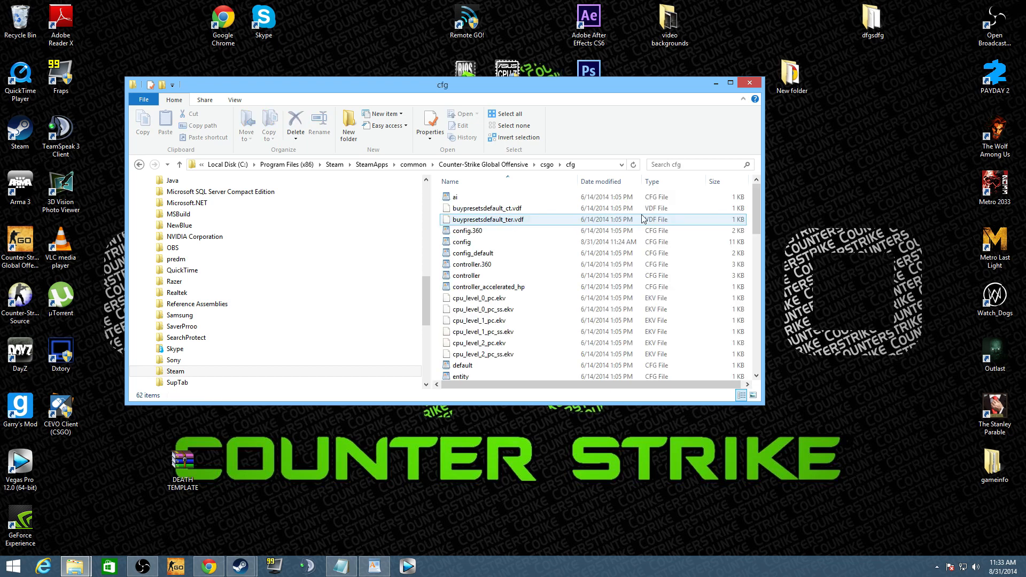
{"action": "scroll", "scroll_direction": "down", "scroll_amount": 3}
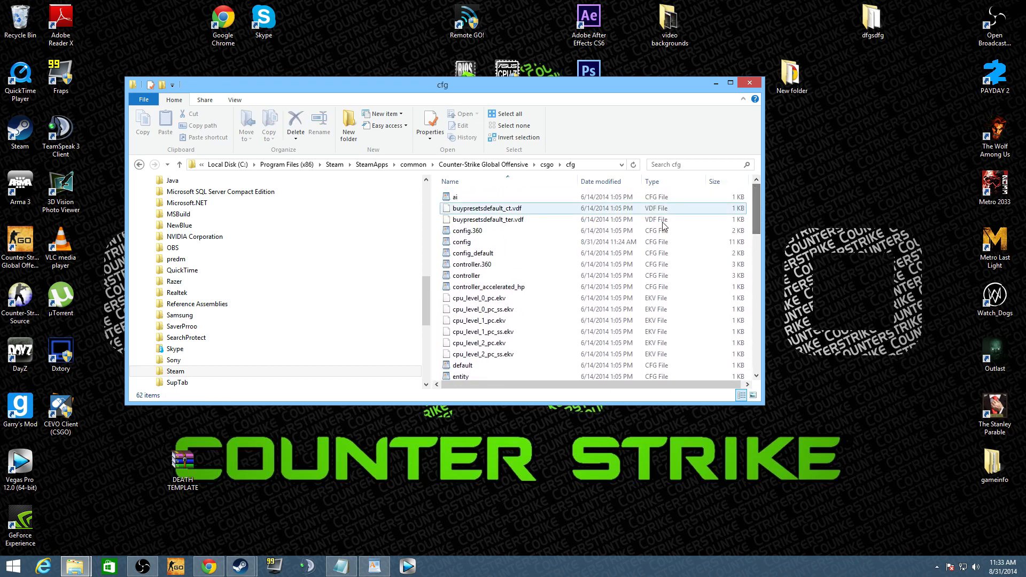
{"action": "left_click", "coordinate": [461, 241]}
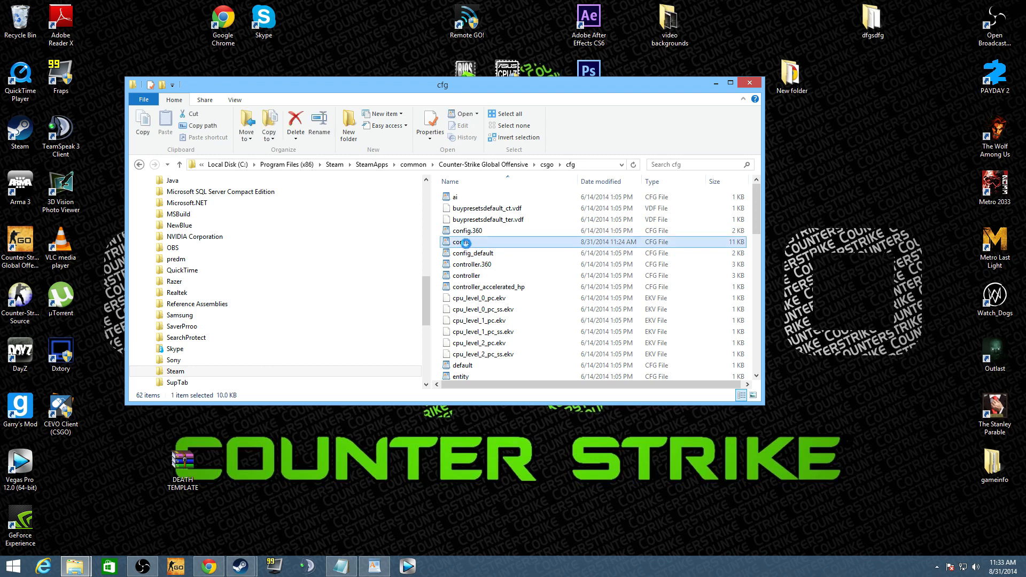
Step: Open config in WordPad, clear its text and paste in the practice cheat and bind commands
{"action": "double_click", "coordinate": [460, 241]}
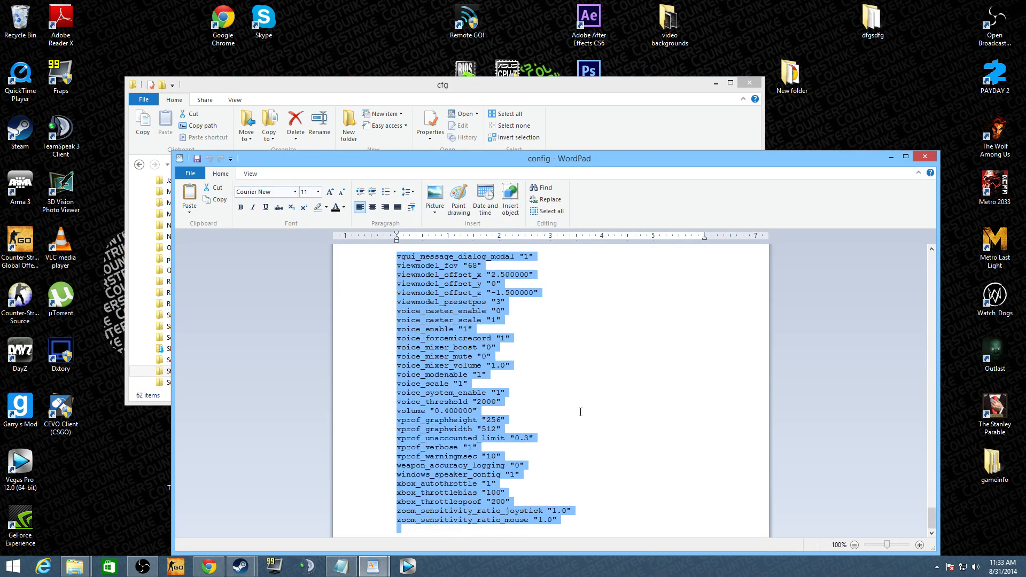
{"action": "key", "text": "Delete"}
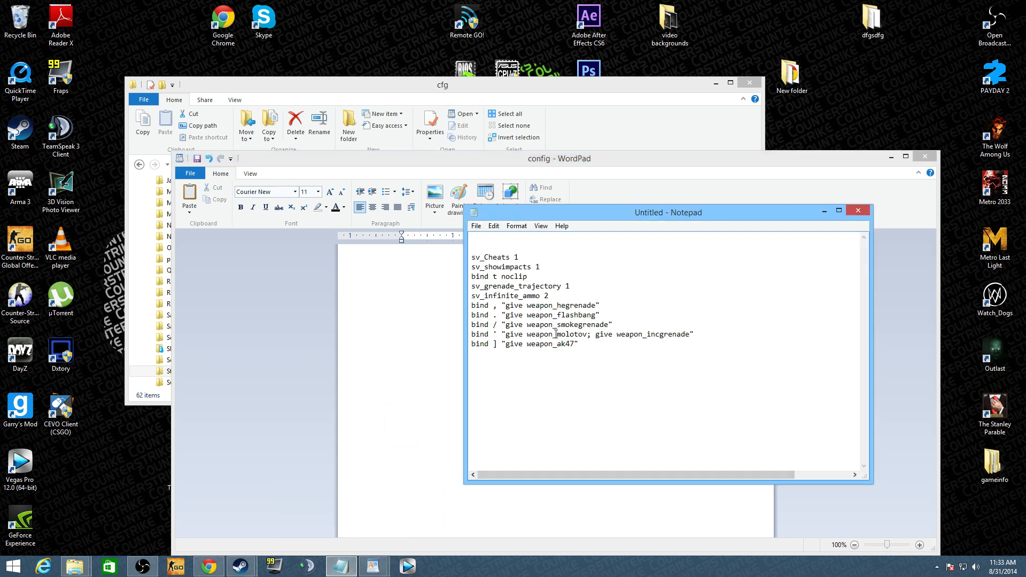
{"action": "key", "text": "ctrl+a"}
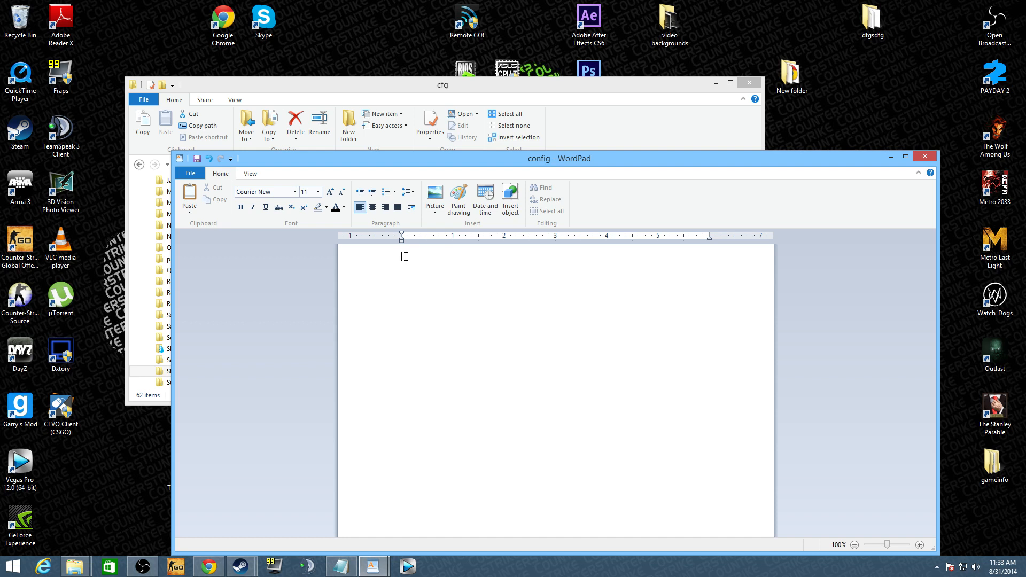
{"action": "right_click", "coordinate": [404, 256]}
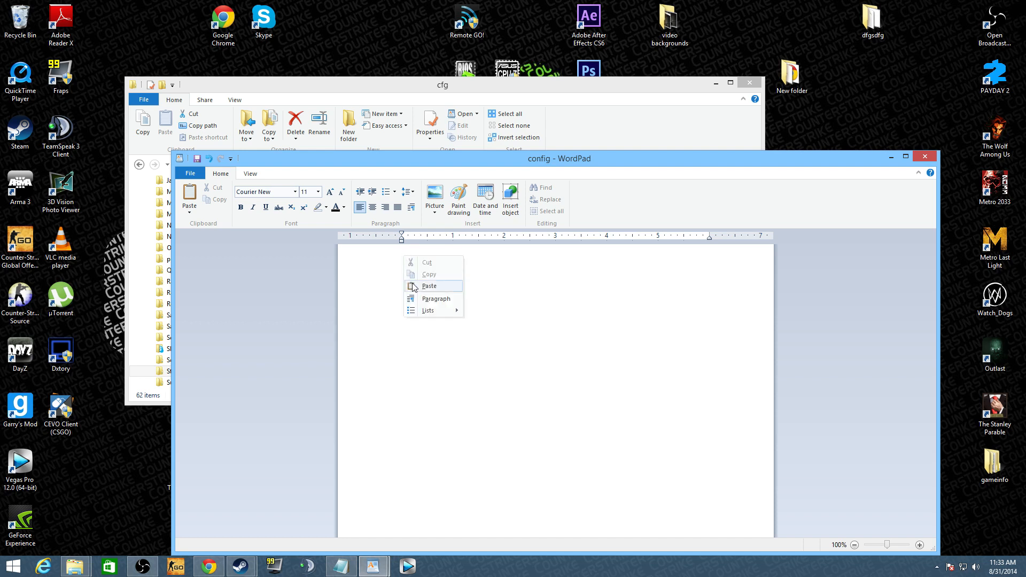
{"action": "left_click", "coordinate": [429, 286]}
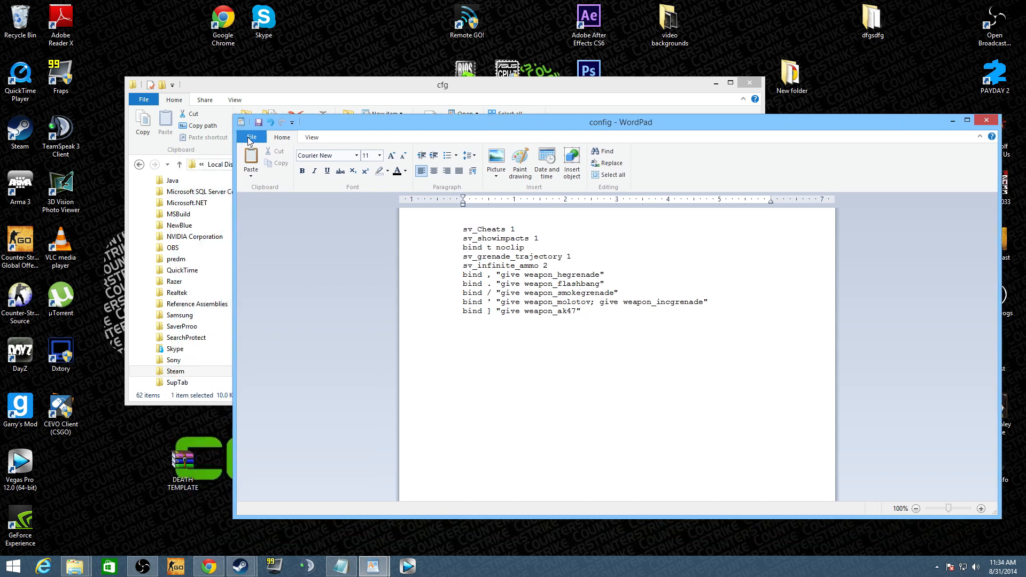
Step: Save the commands as practice.cfg in the cfg folder, replacing the existing file
{"action": "left_click", "coordinate": [250, 137]}
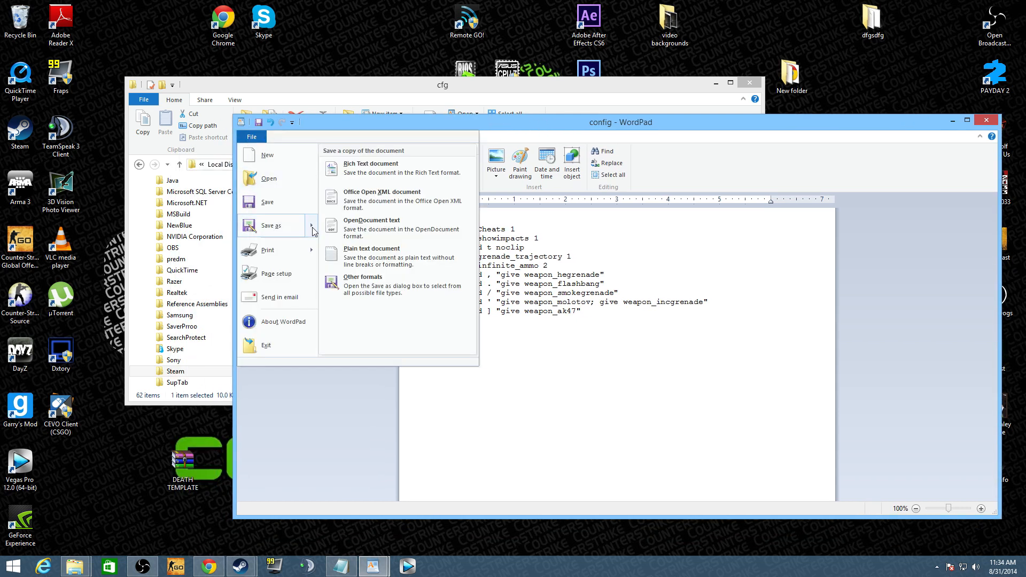
{"action": "left_click", "coordinate": [372, 251]}
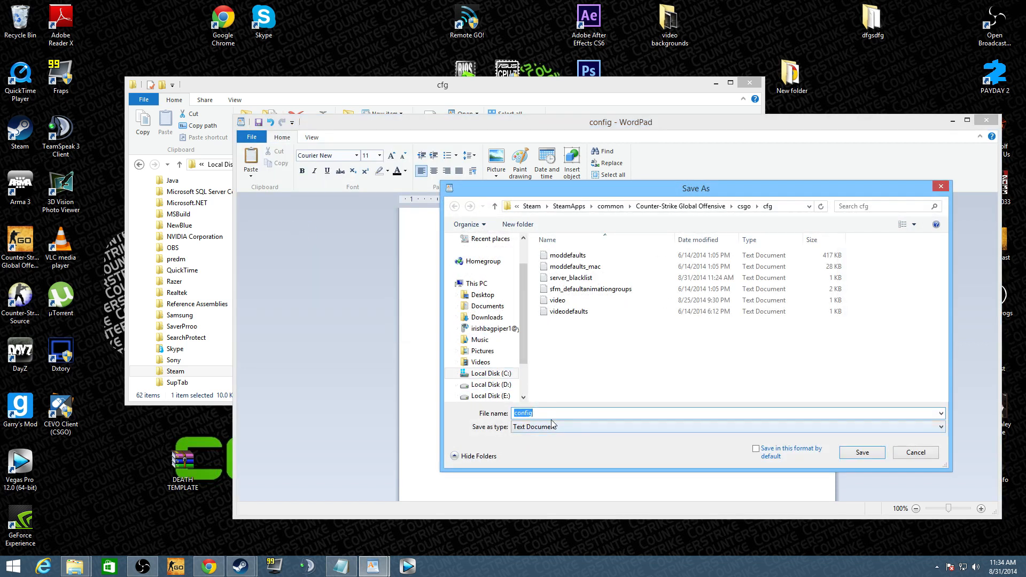
{"action": "type", "text": "practice.c"}
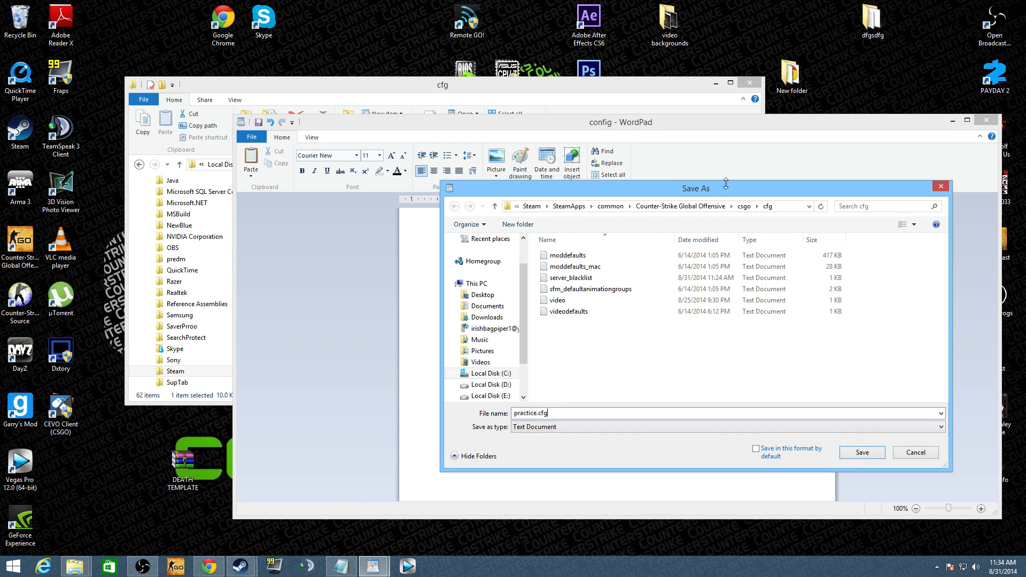
{"action": "mouse_move", "coordinate": [863, 452]}
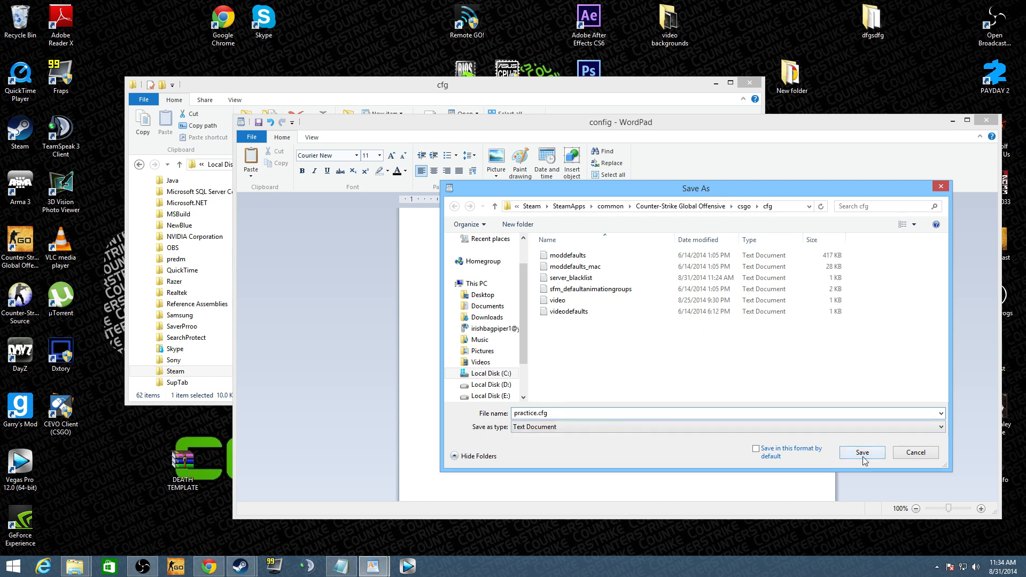
{"action": "left_click", "coordinate": [861, 452]}
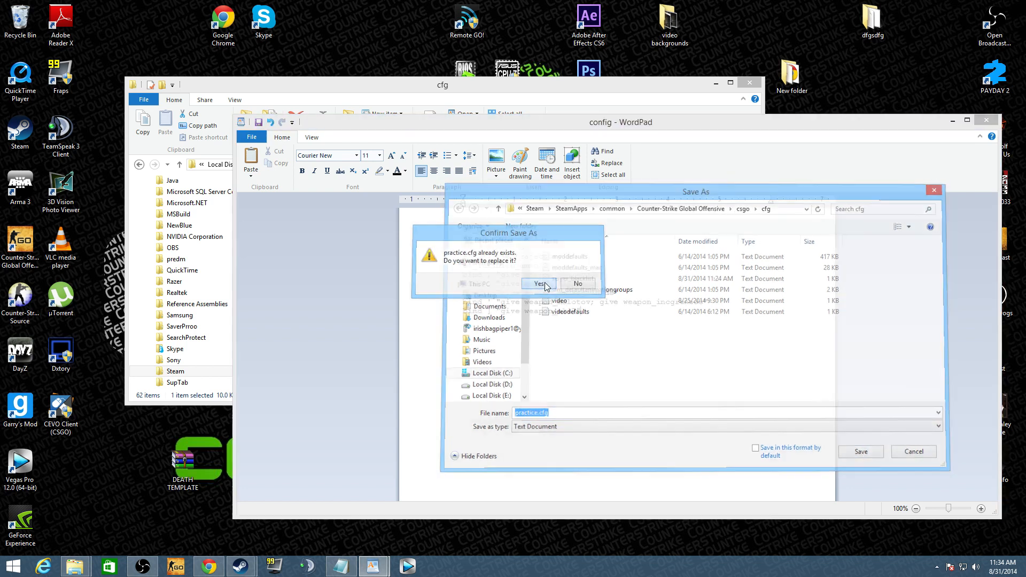
{"action": "left_click", "coordinate": [537, 283]}
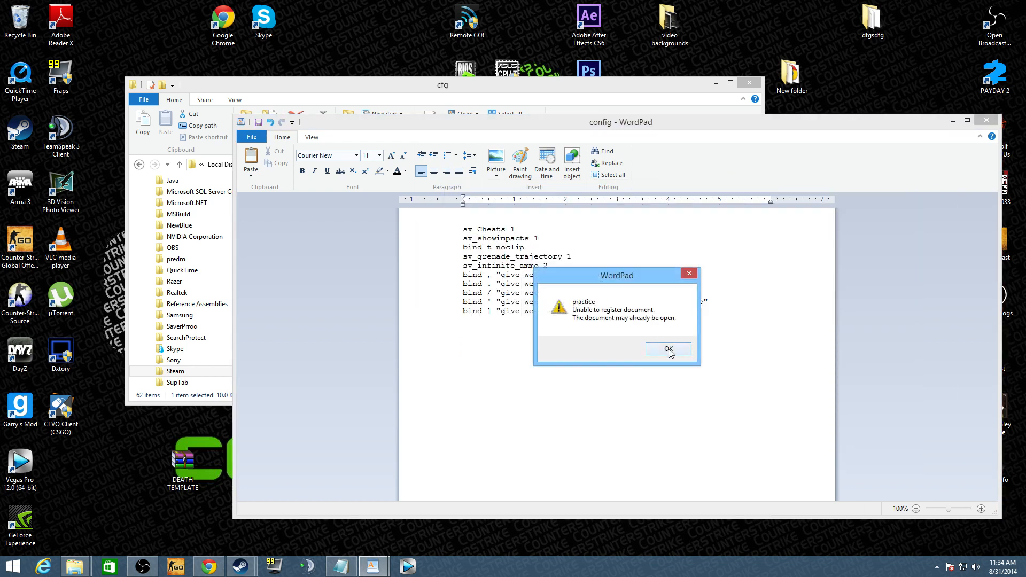
{"action": "left_click", "coordinate": [667, 349]}
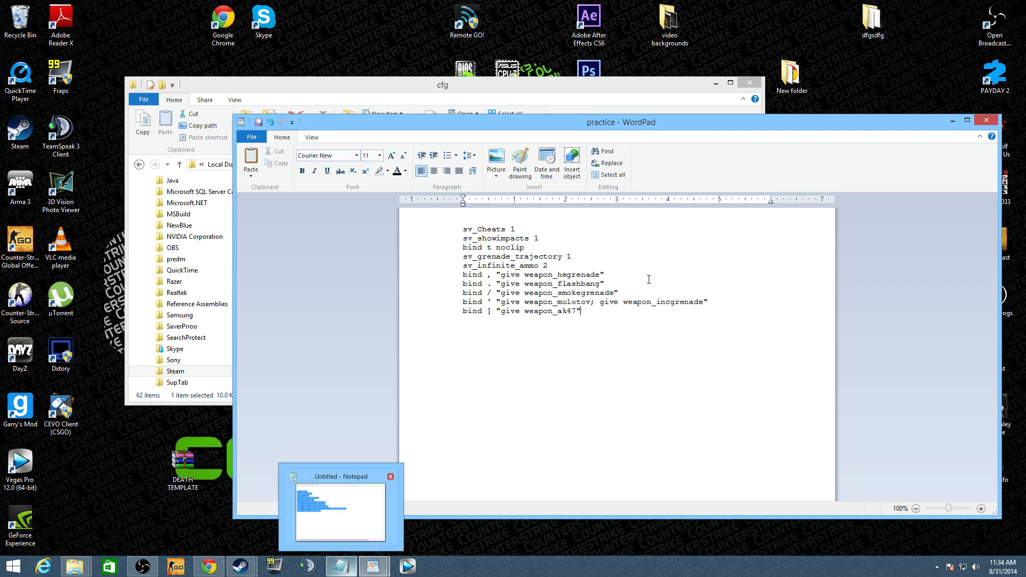
{"action": "mouse_move", "coordinate": [332, 375]}
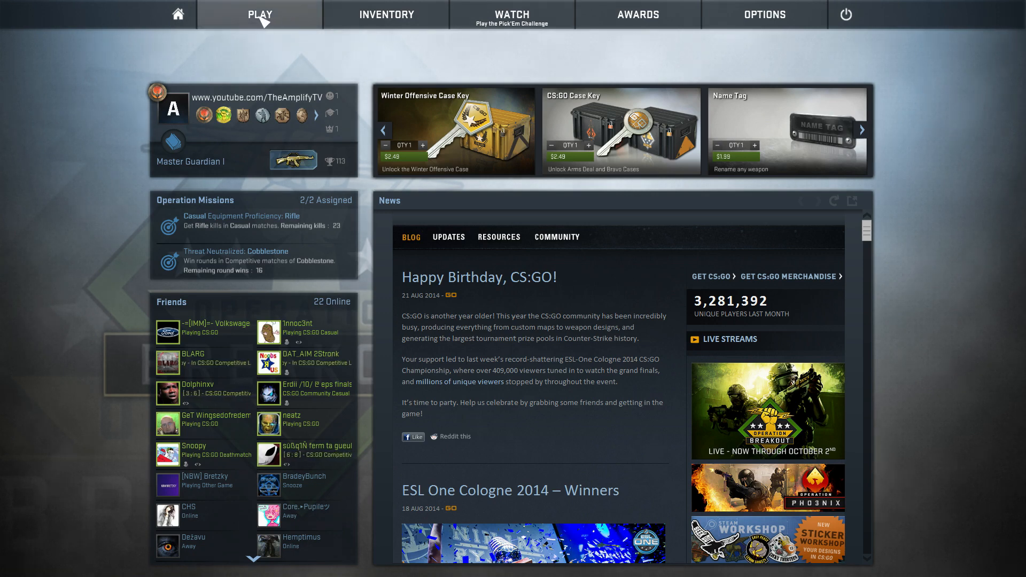
Step: Launch an offline casual match on Dust II with no bots
{"action": "left_click", "coordinate": [259, 14]}
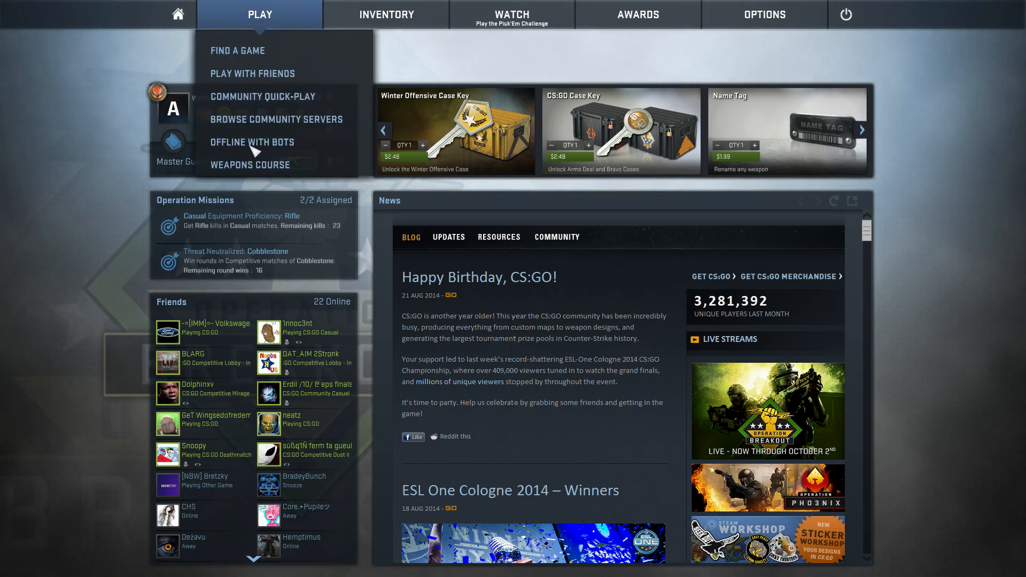
{"action": "left_click", "coordinate": [253, 142]}
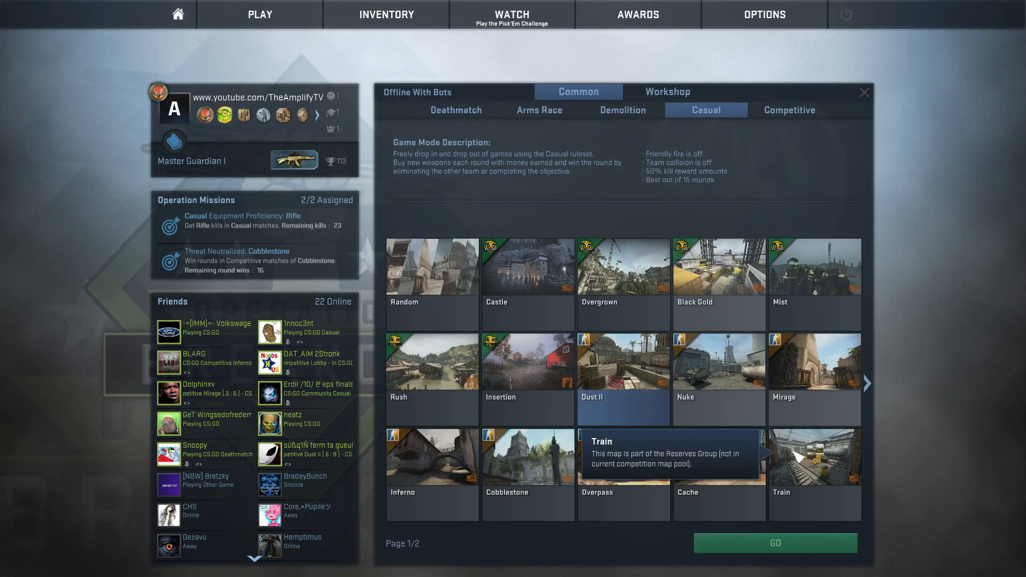
{"action": "left_click", "coordinate": [774, 543]}
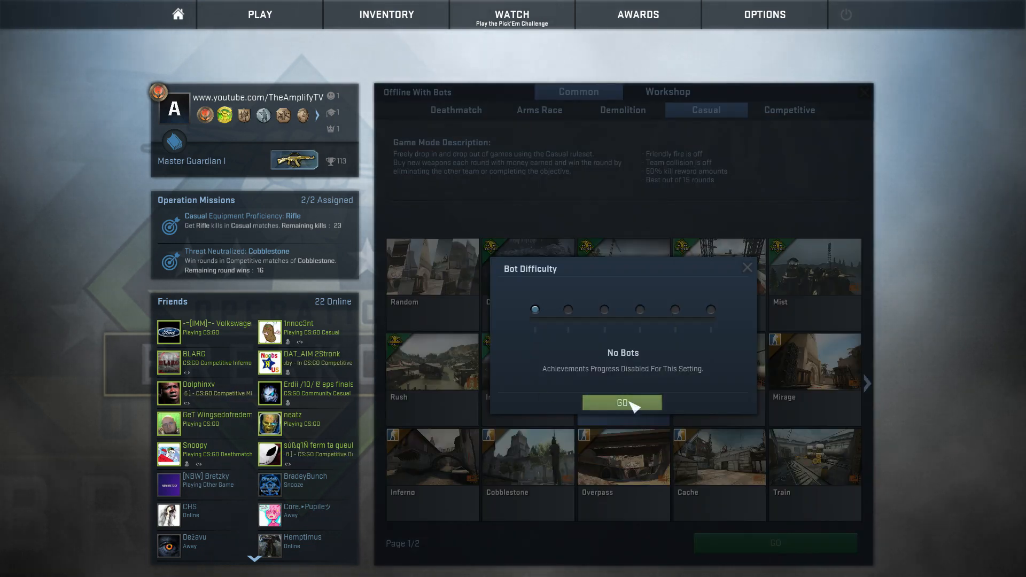
{"action": "left_click", "coordinate": [566, 310]}
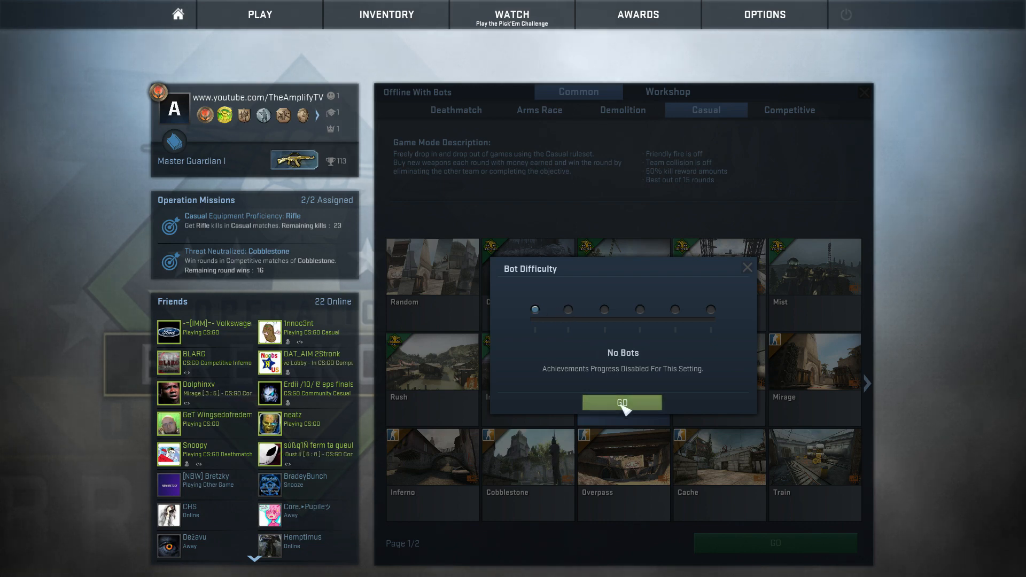
{"action": "left_click", "coordinate": [622, 402]}
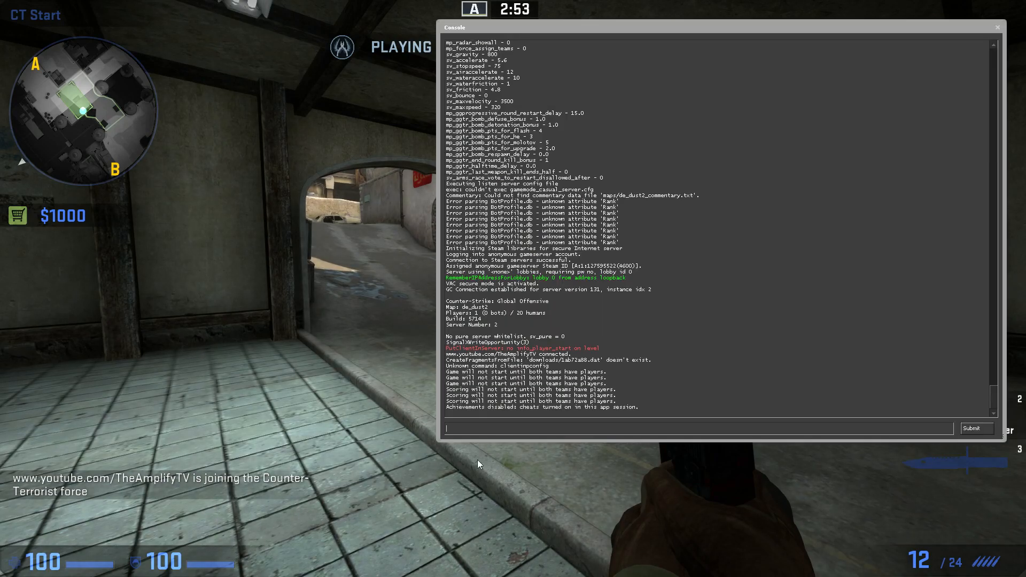
{"action": "mouse_move", "coordinate": [515, 433]}
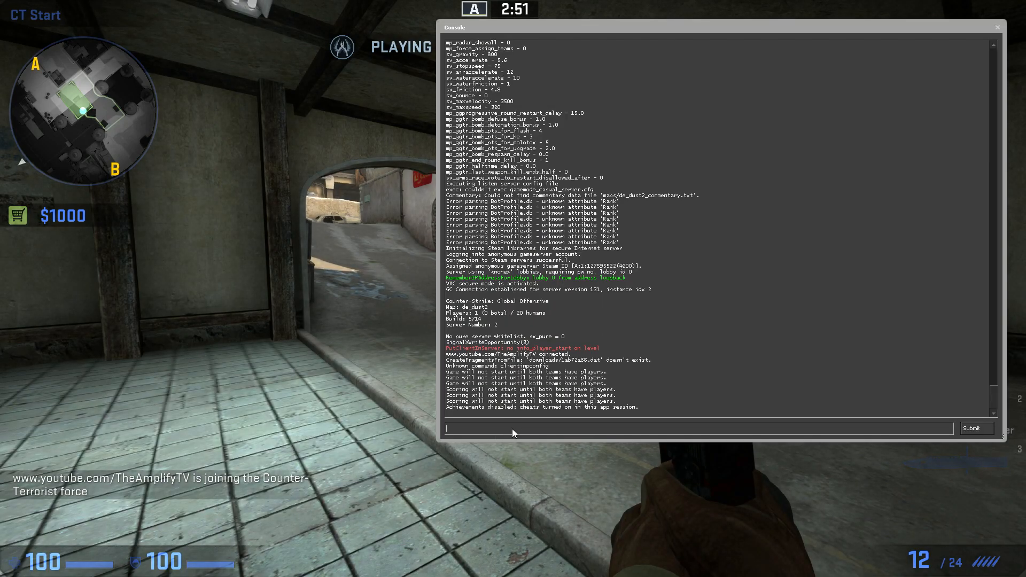
Step: Execute the practice config from the developer console with 'exec practice'
{"action": "type", "text": "exec"}
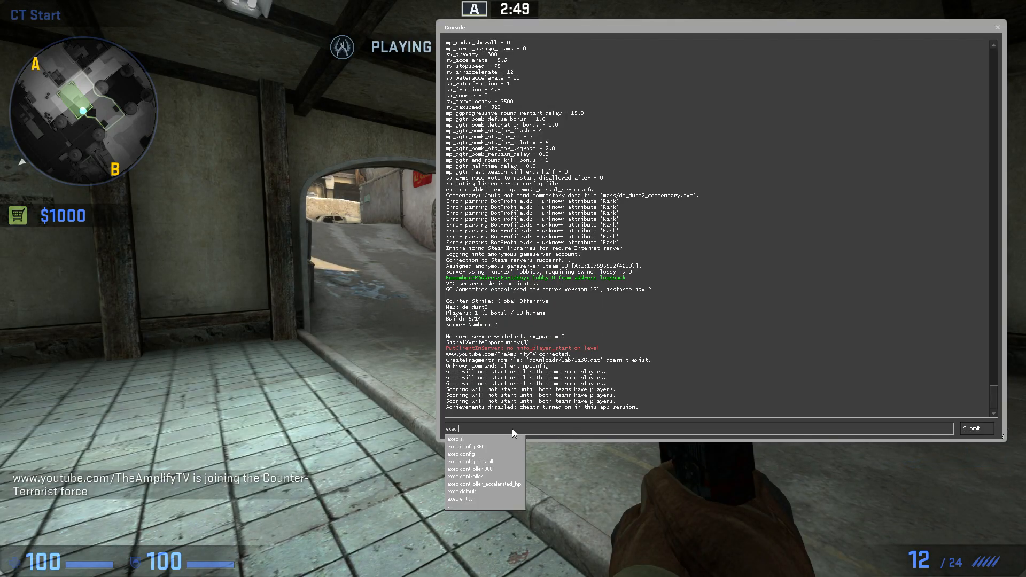
{"action": "type", "text": "practice"}
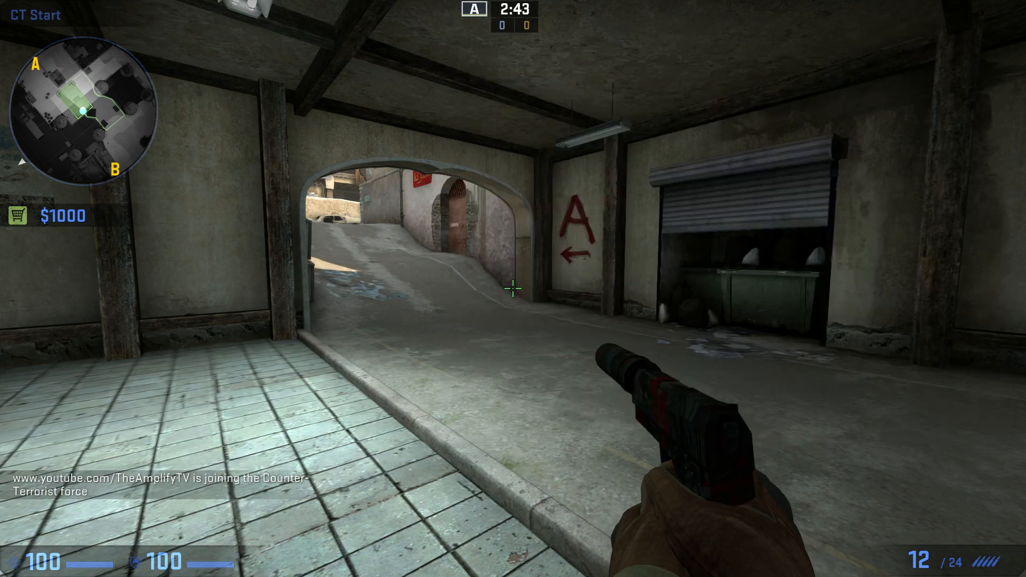
{"action": "key", "text": "`"}
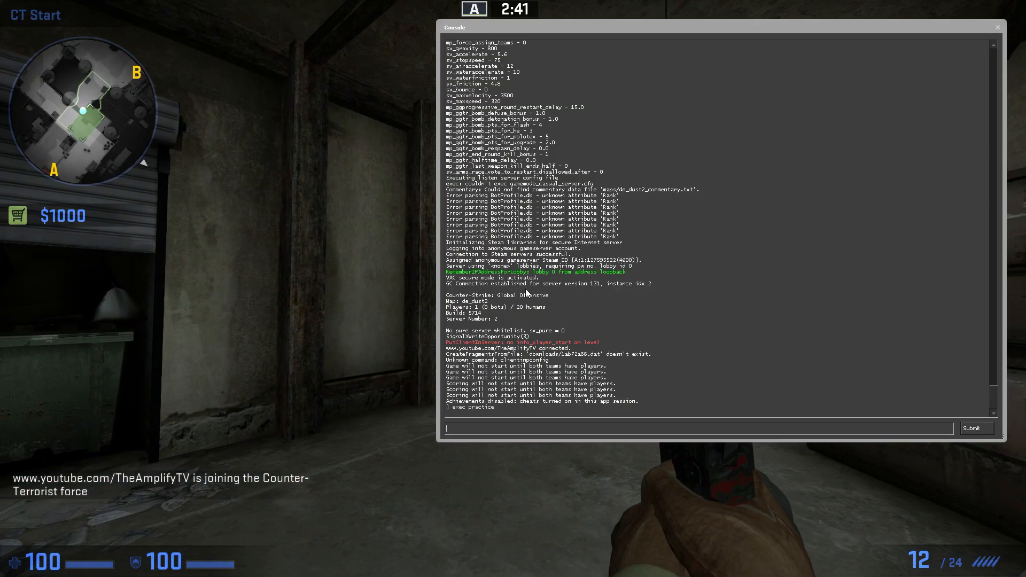
{"action": "type", "text": "exec prac"}
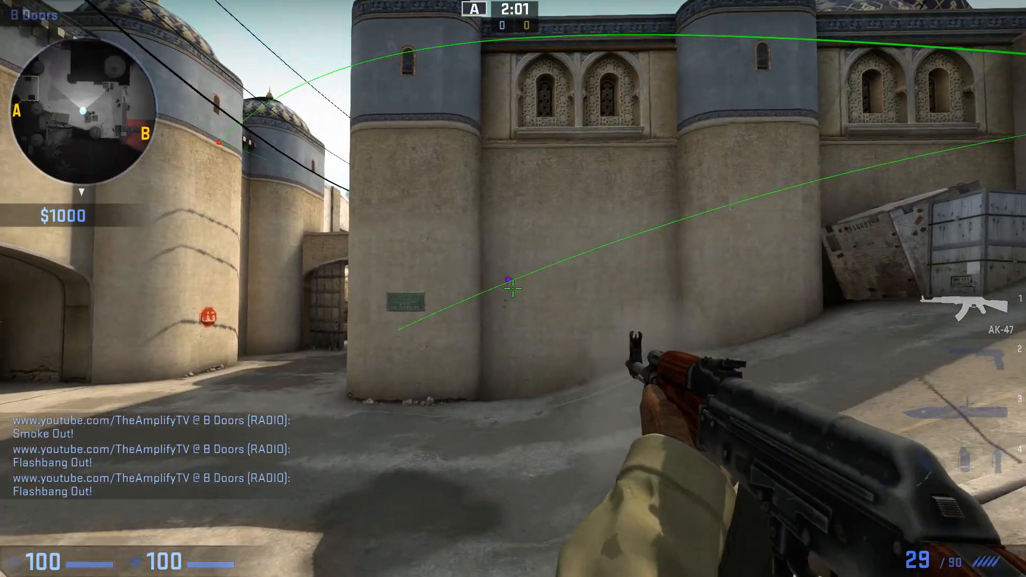
Step: Fire several AK-47 shots into the wall to see the bullet impact marks
{"action": "left_click", "coordinate": [514, 288]}
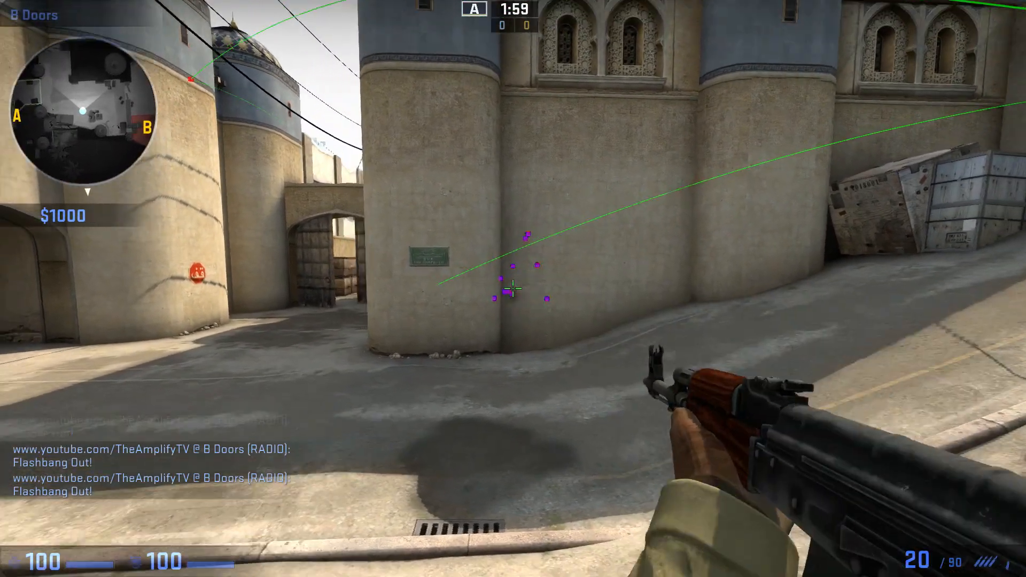
{"action": "left_click", "coordinate": [514, 288]}
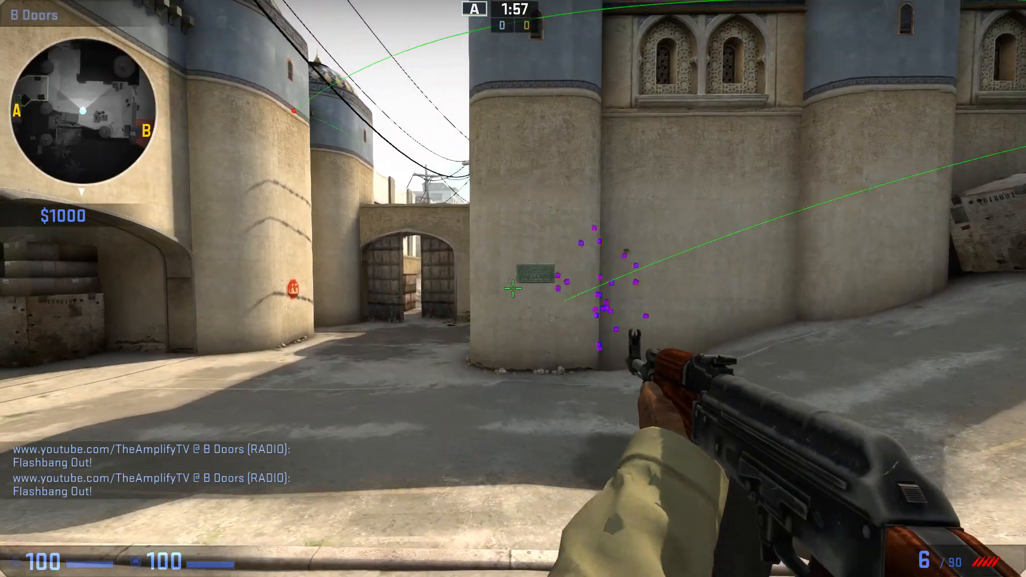
{"action": "left_click", "coordinate": [513, 289]}
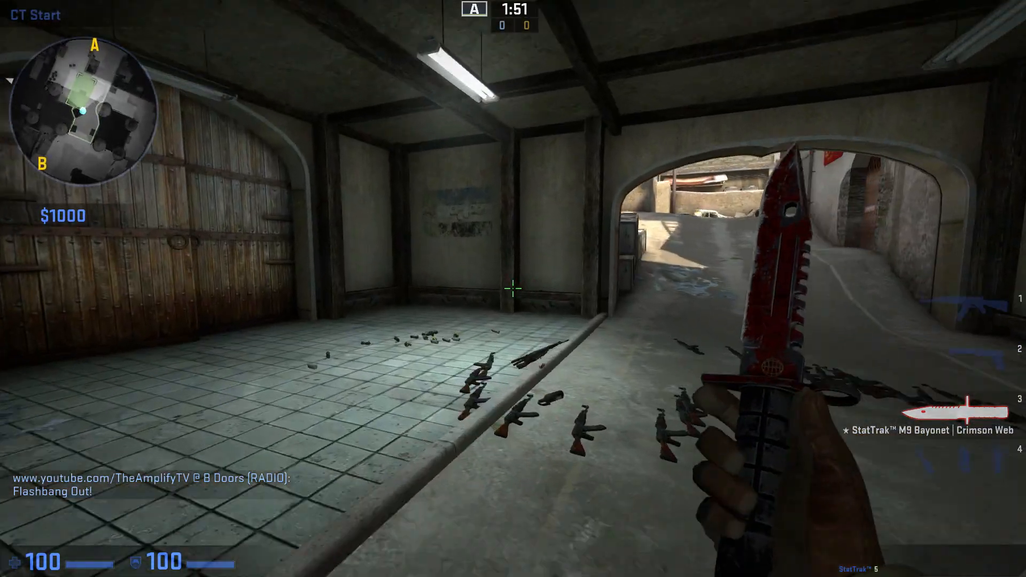
{"action": "mouse_move", "coordinate": [513, 289]}
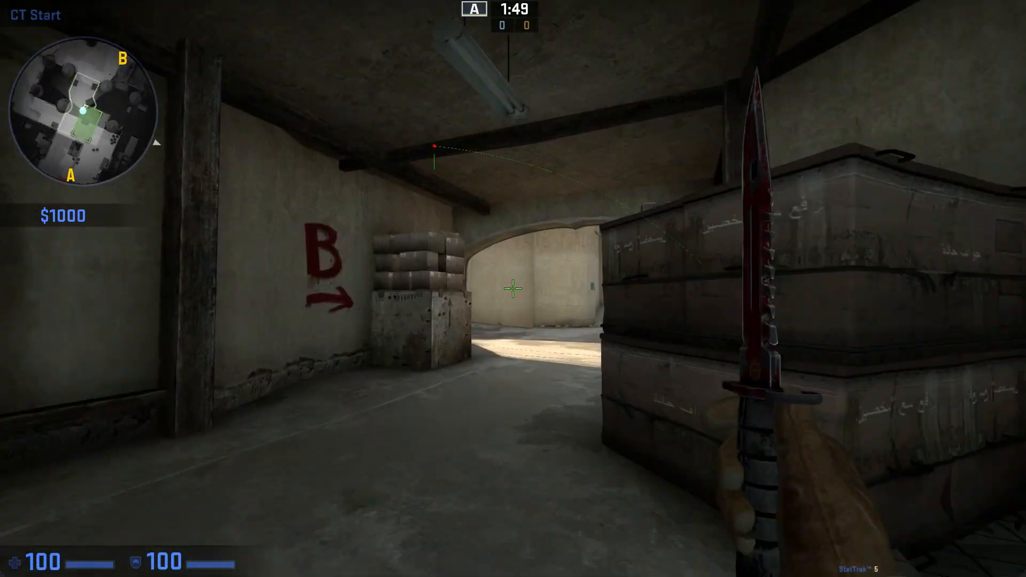